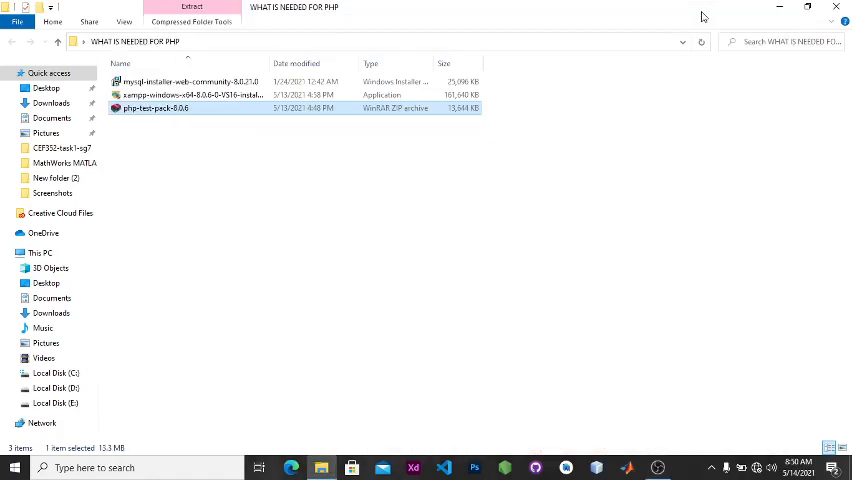
pyautogui.moveTo(539, 239)
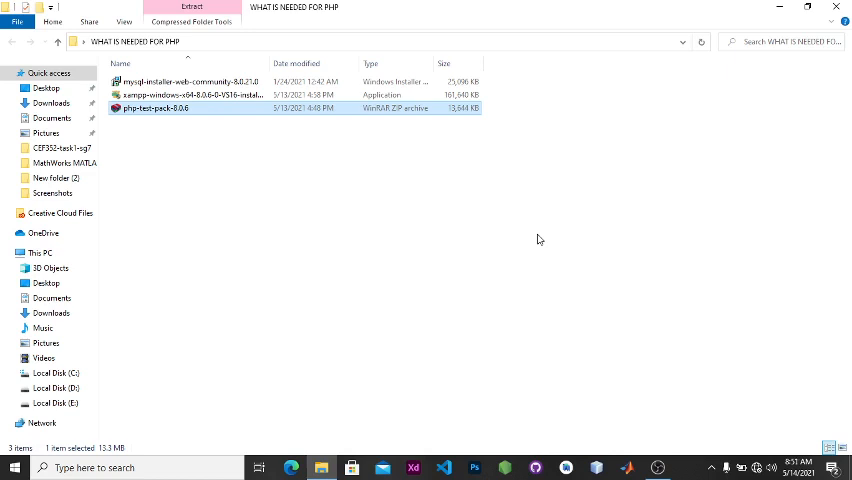
pyautogui.moveTo(732, 212)
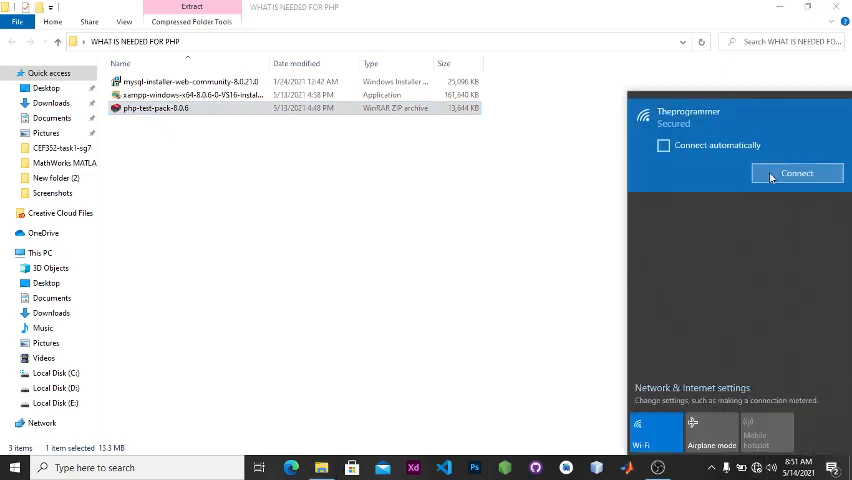
# Connect to the secured Wi-Fi network and dismiss the network flyout
pyautogui.click(797, 173)
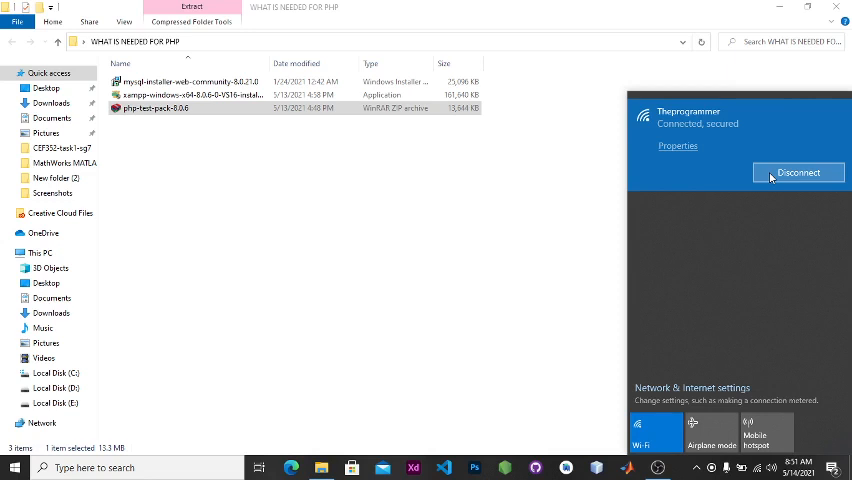
pyautogui.click(500, 267)
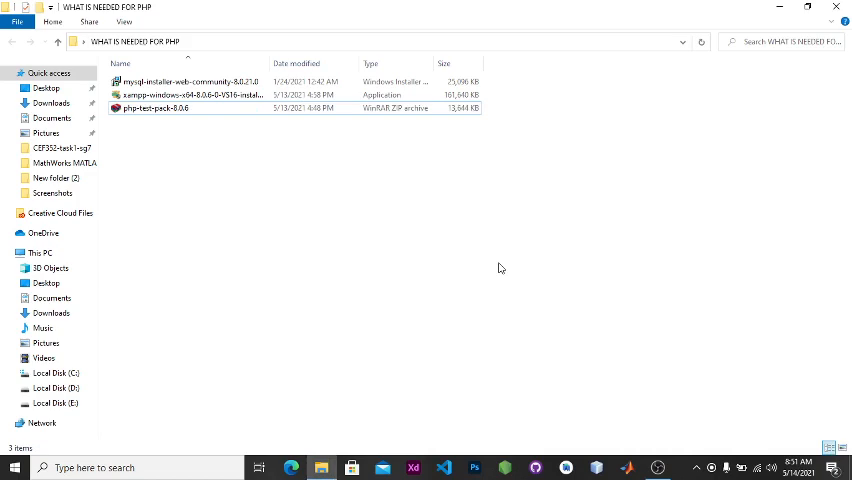
# Search Start for CHROME, select the XAMPP installer in the PHP folder, and reopen Start
pyautogui.click(14, 467)
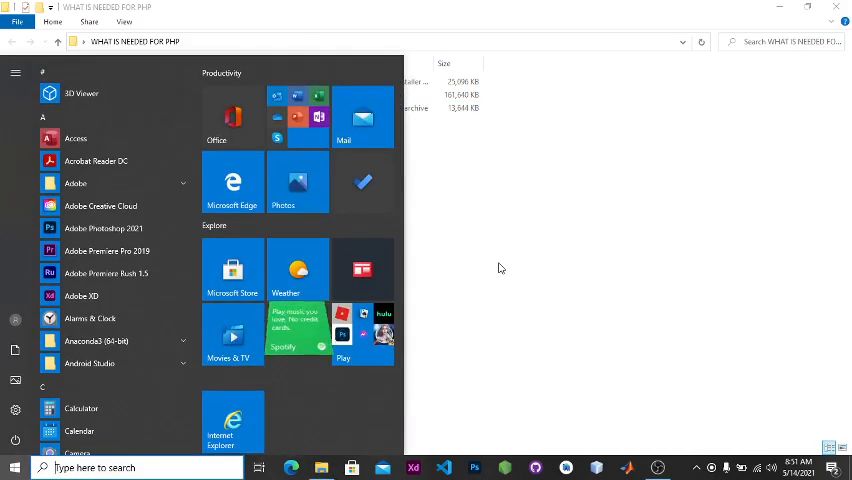
pyautogui.write('CHROME')
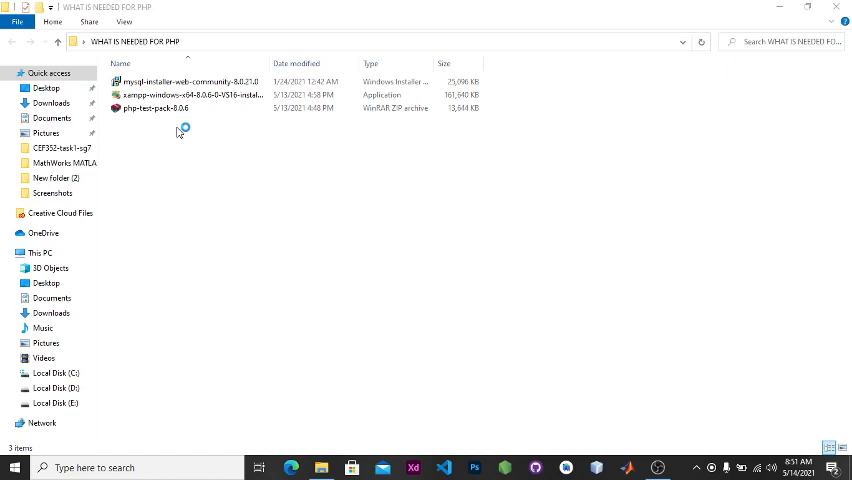
pyautogui.moveTo(178, 131)
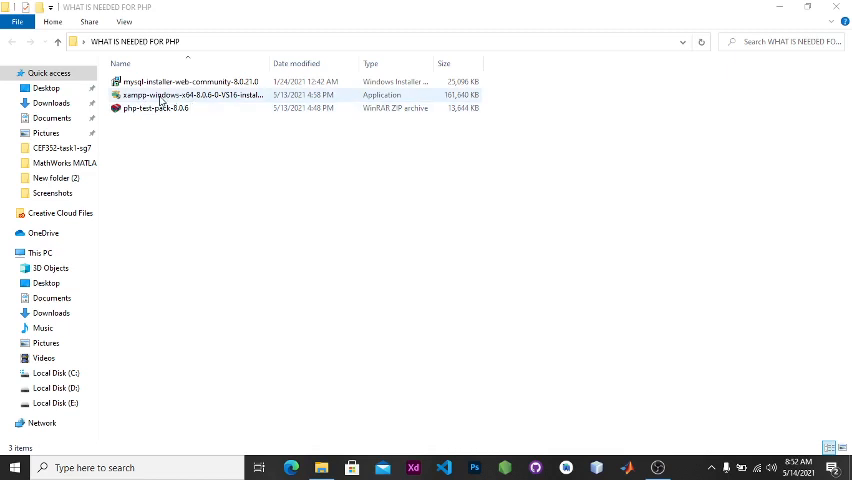
pyautogui.click(465, 322)
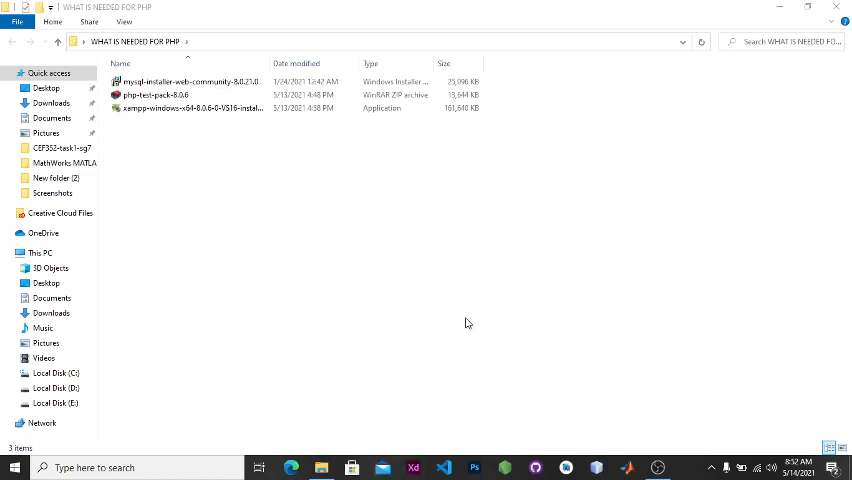
pyautogui.moveTo(574, 351)
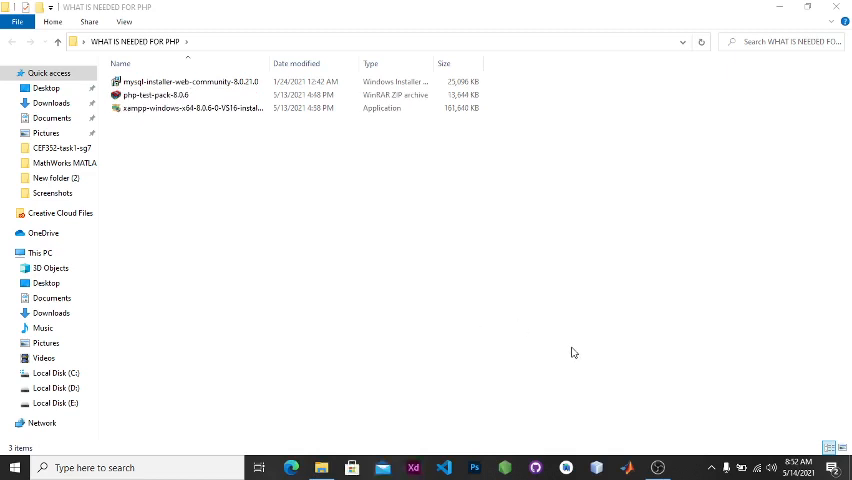
pyautogui.click(15, 467)
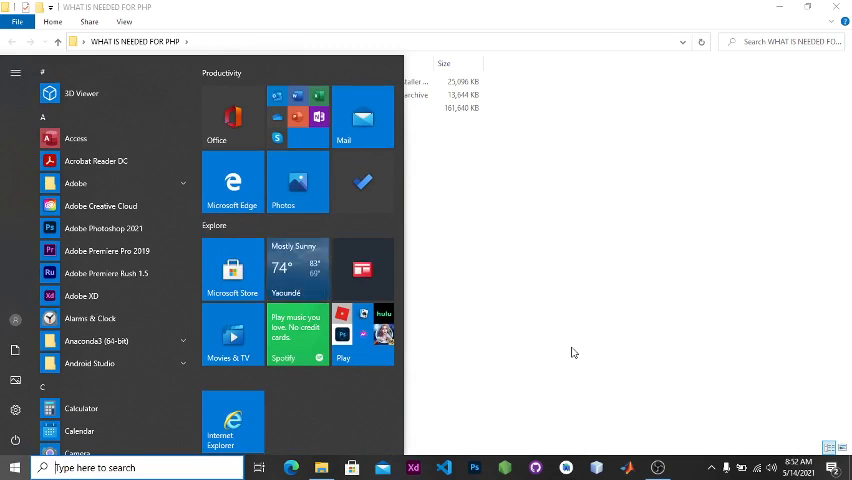
# Search the Start menu for CHROME to launch Google Chrome
pyautogui.write('c')
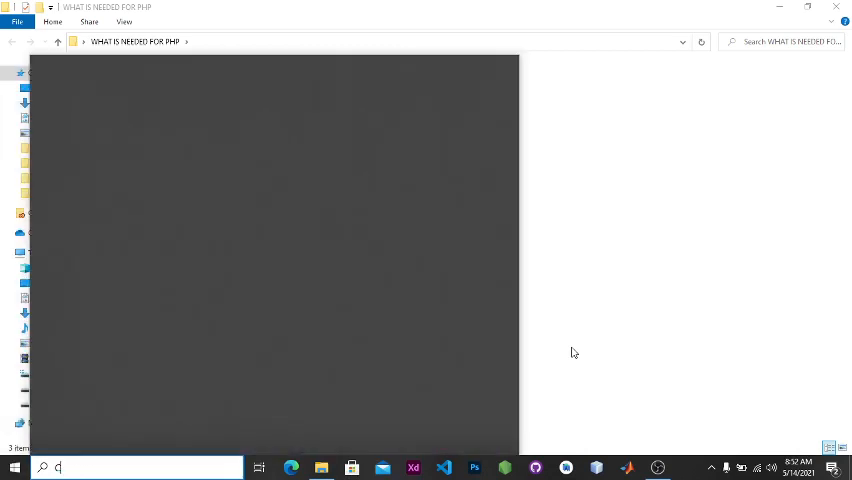
pyautogui.write('CHROME')
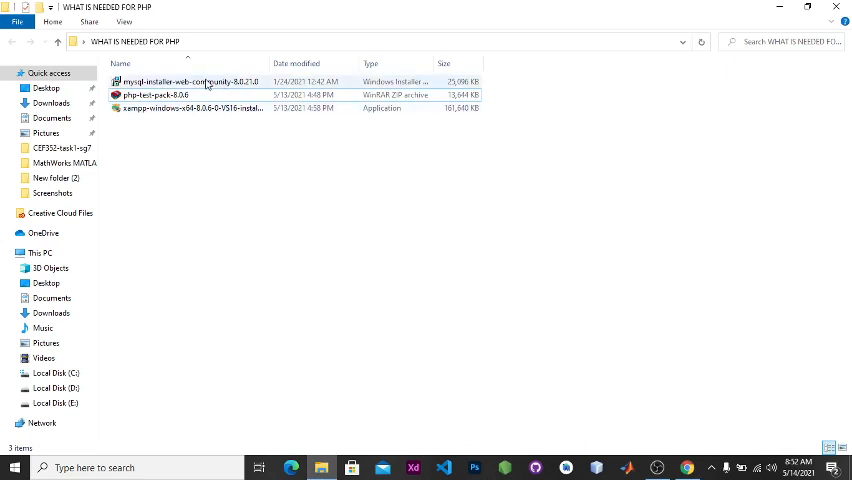
pyautogui.moveTo(190, 81)
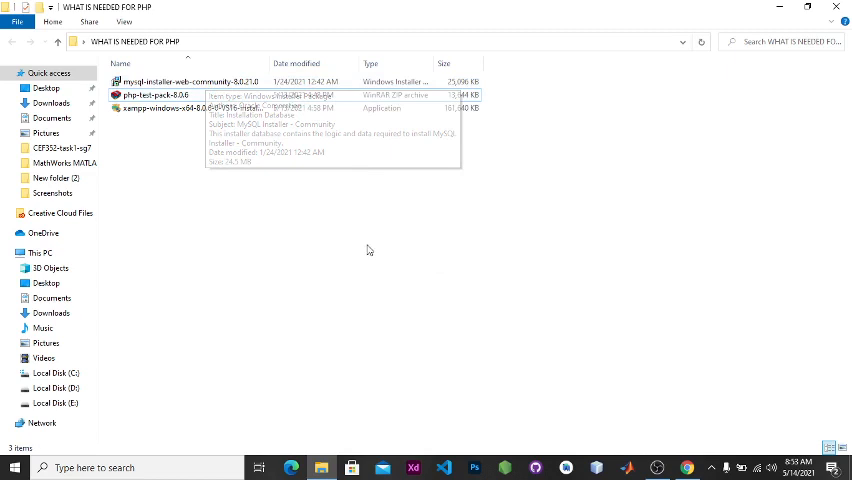
pyautogui.moveTo(322, 253)
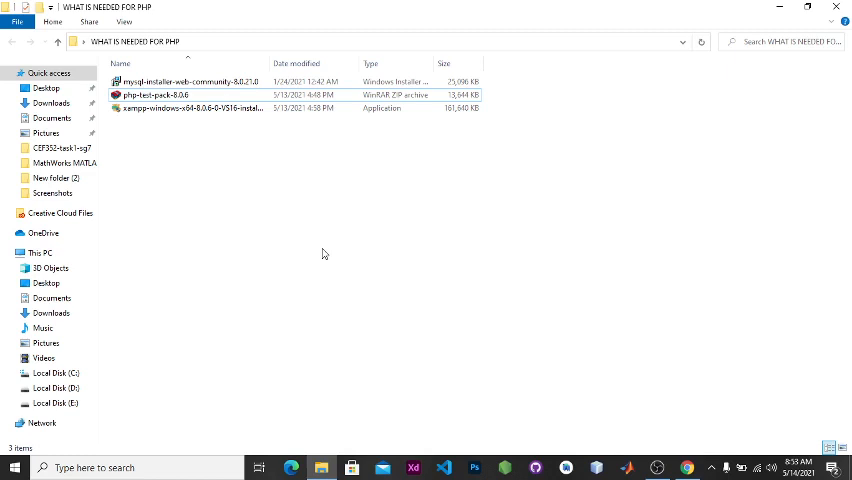
pyautogui.moveTo(649, 437)
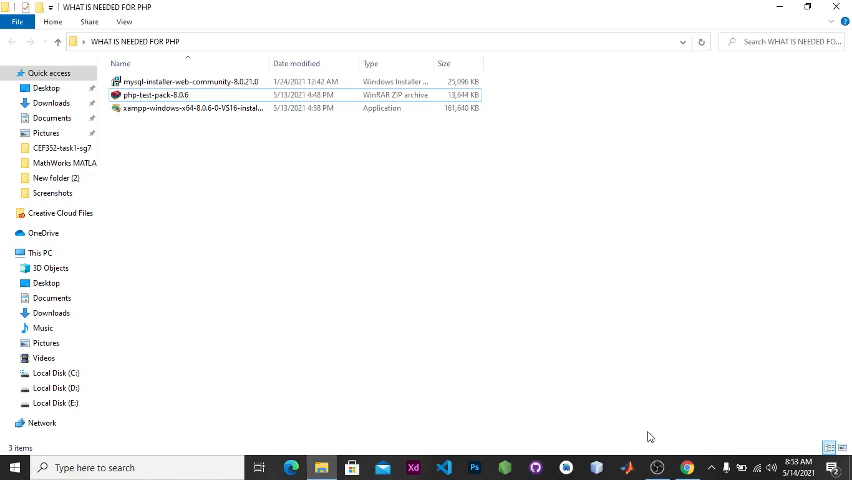
pyautogui.moveTo(340, 144)
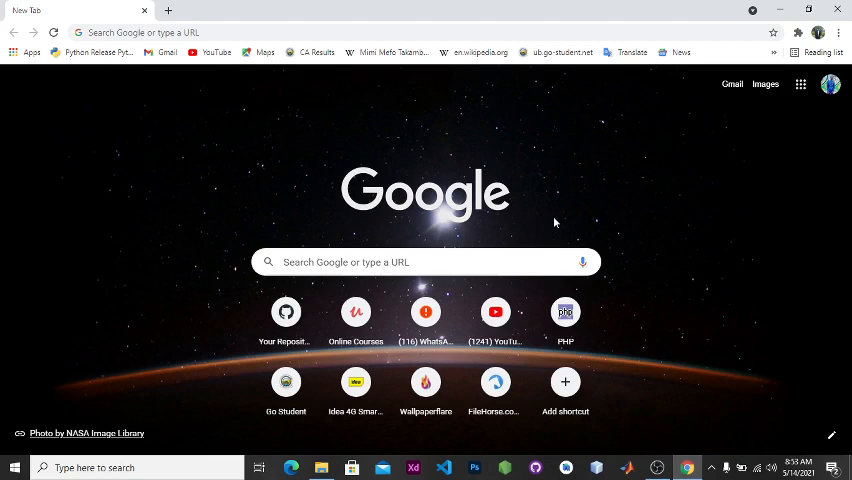
# Search Google for 'XAMPP' from Chrome's New Tab page
pyautogui.click(424, 261)
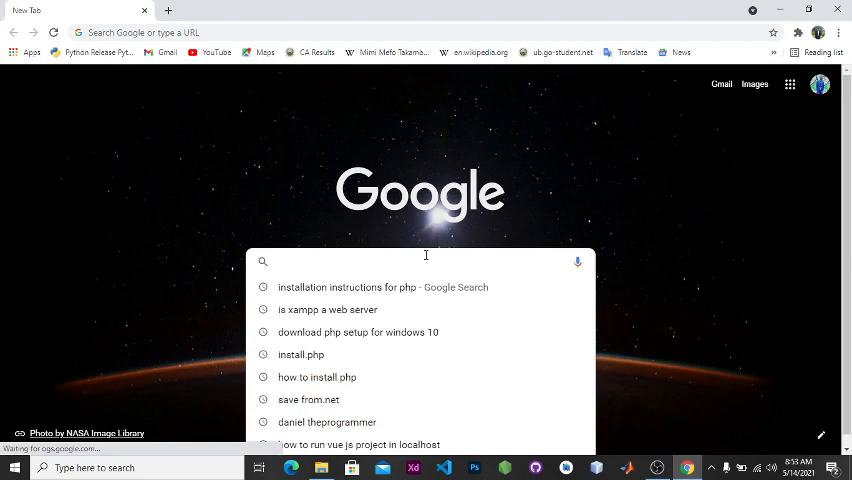
pyautogui.write('XAMPP')
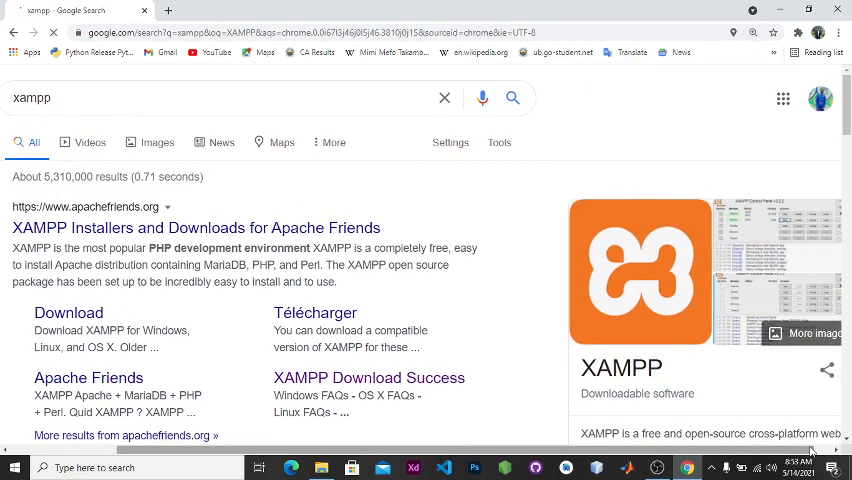
# Scroll the xampp results, dismiss two video notifications, and return to the Apache Friends links
pyautogui.scroll(-3)
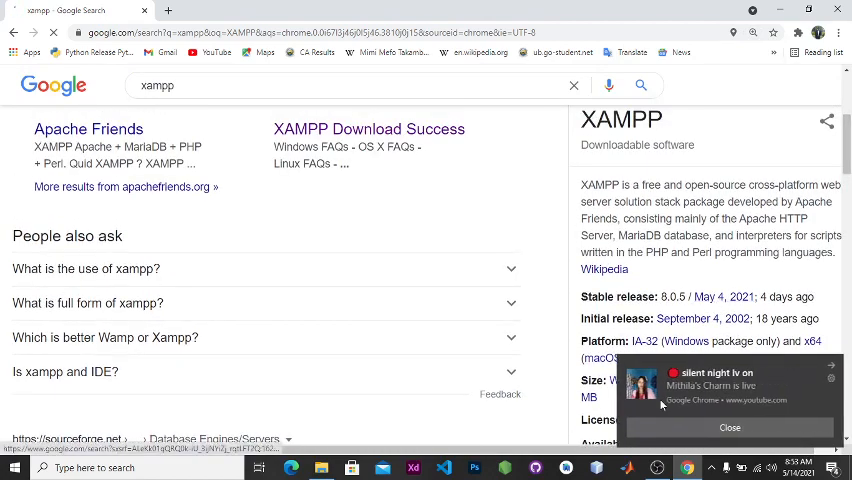
pyautogui.click(729, 427)
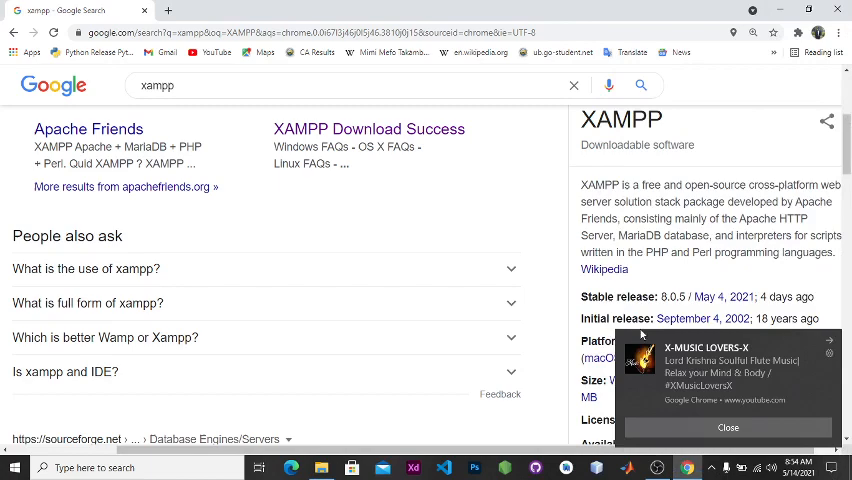
pyautogui.click(728, 427)
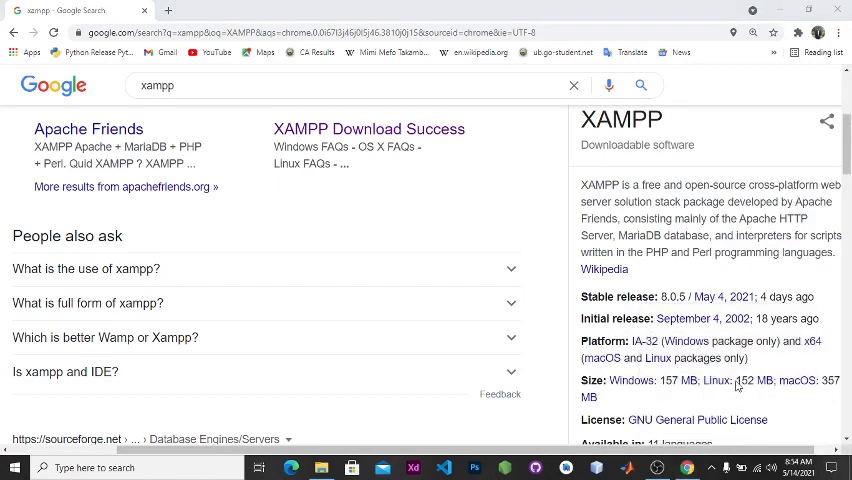
pyautogui.scroll(-3)
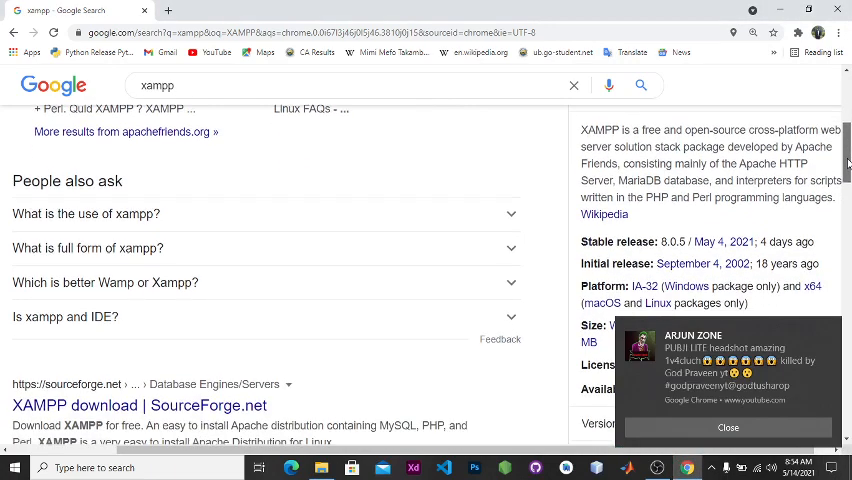
pyautogui.scroll(-3)
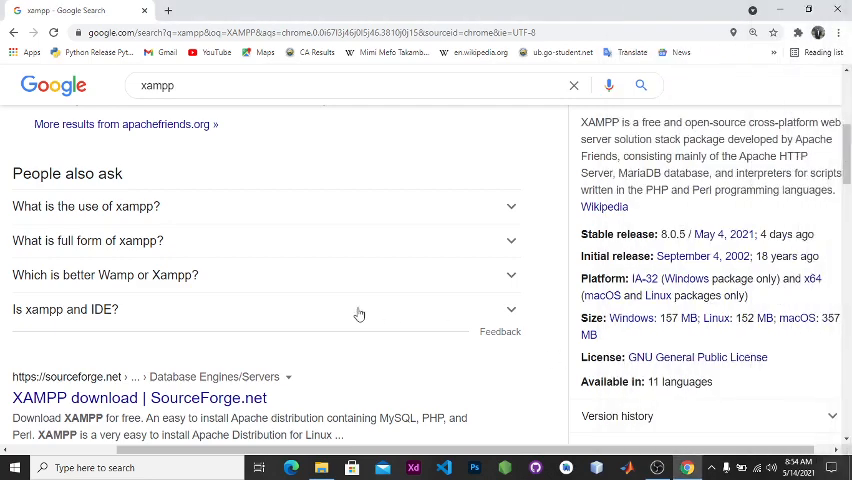
pyautogui.click(86, 206)
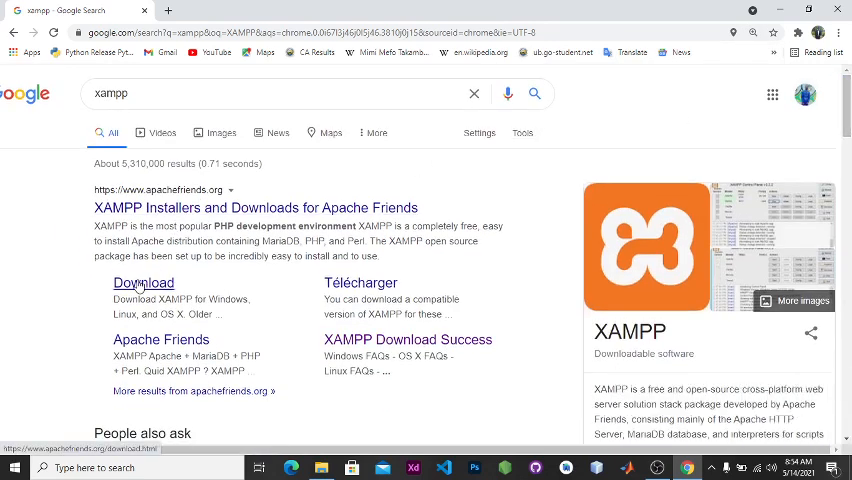
# Open apachefriends.org/download.html and scroll through its Windows, Linux and OS X tables
pyautogui.click(143, 283)
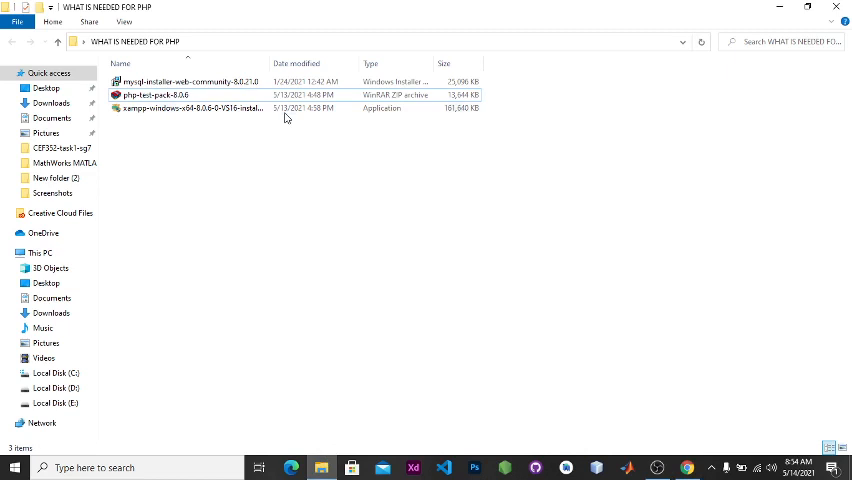
pyautogui.click(190, 107)
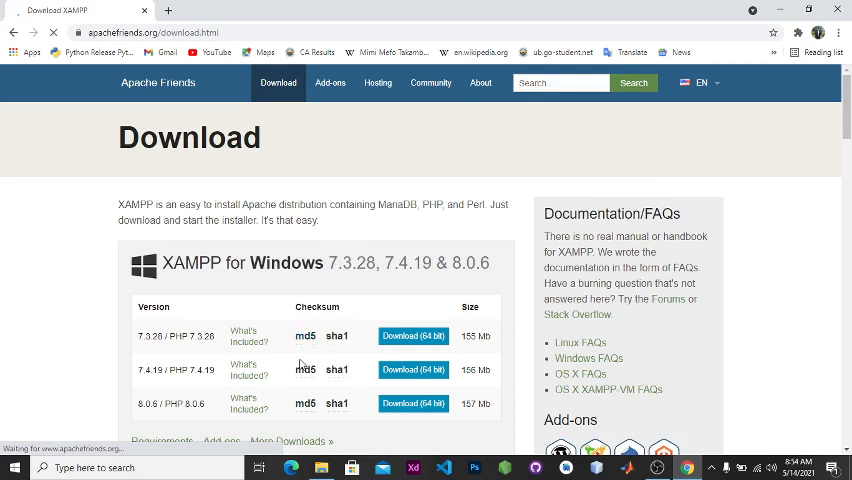
pyautogui.click(412, 335)
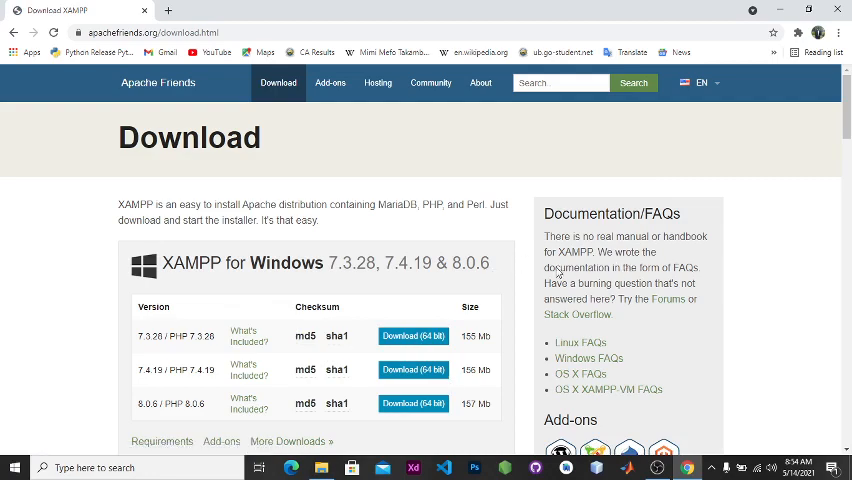
pyautogui.scroll(-3)
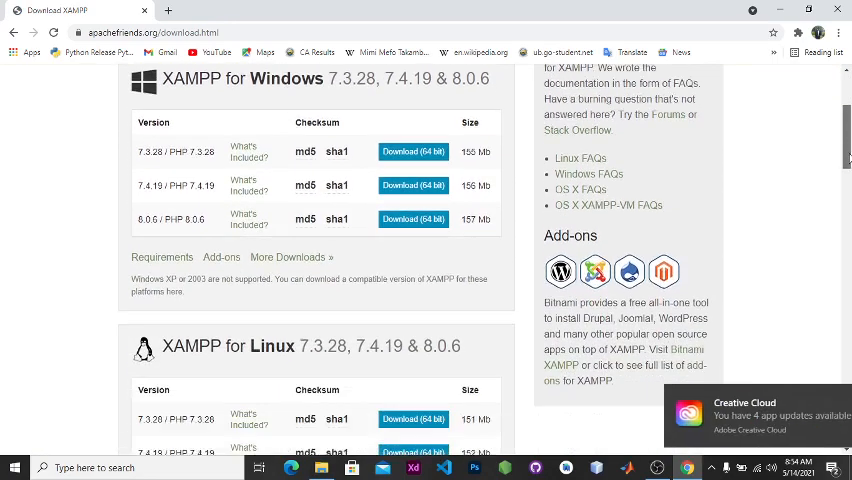
pyautogui.scroll(-3)
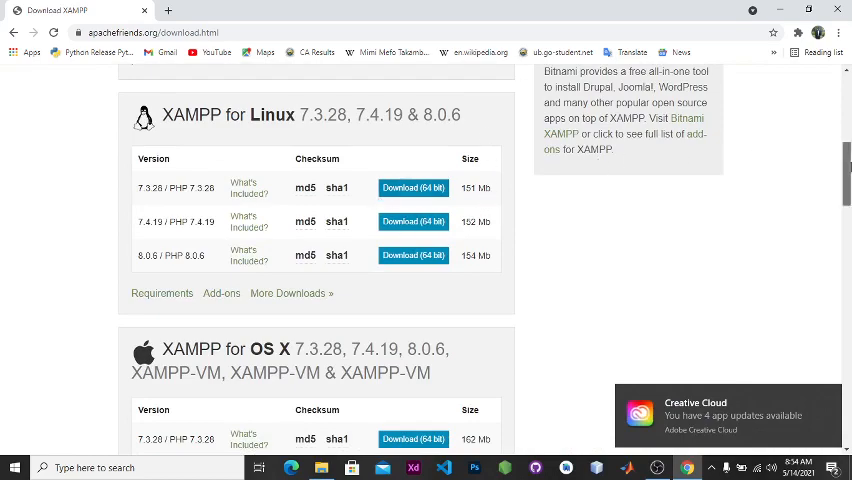
pyautogui.scroll(-3)
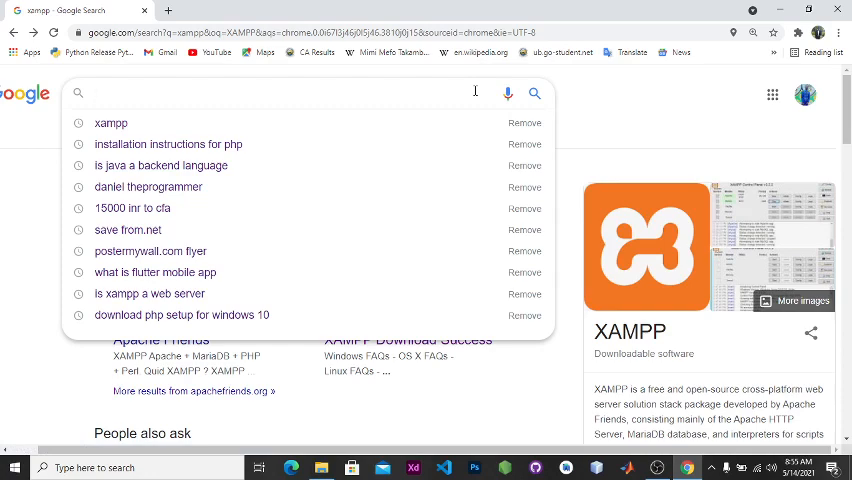
# Search Google for 'php.net download' and open the official PHP Downloads page
pyautogui.write('PHP.NET')
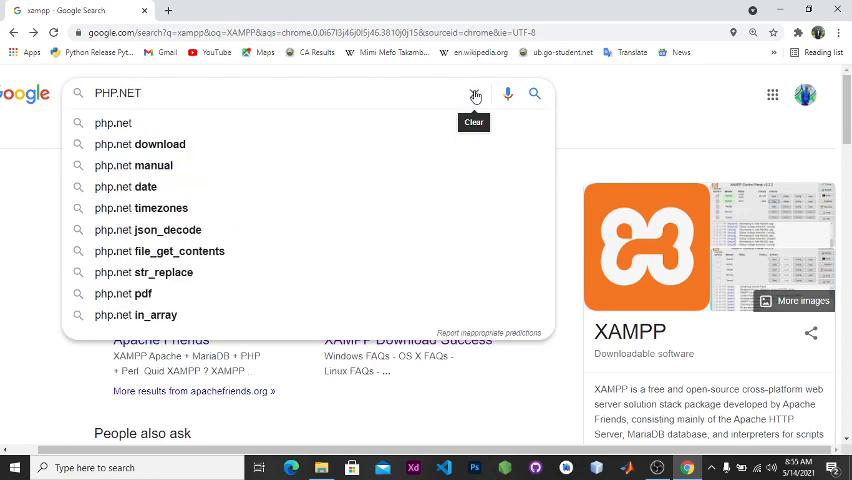
pyautogui.click(139, 144)
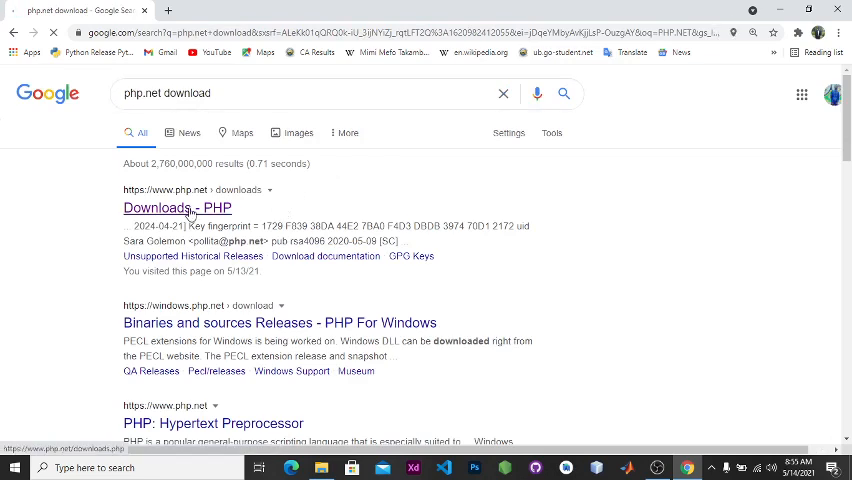
pyautogui.click(177, 207)
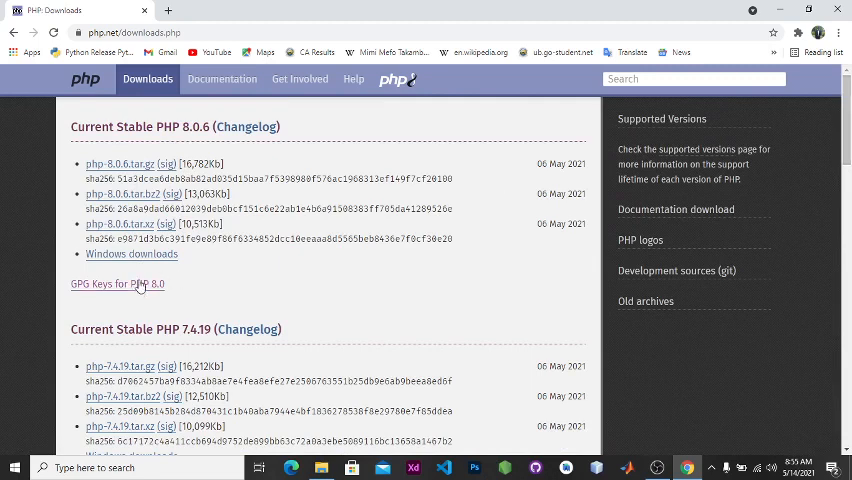
pyautogui.moveTo(131, 258)
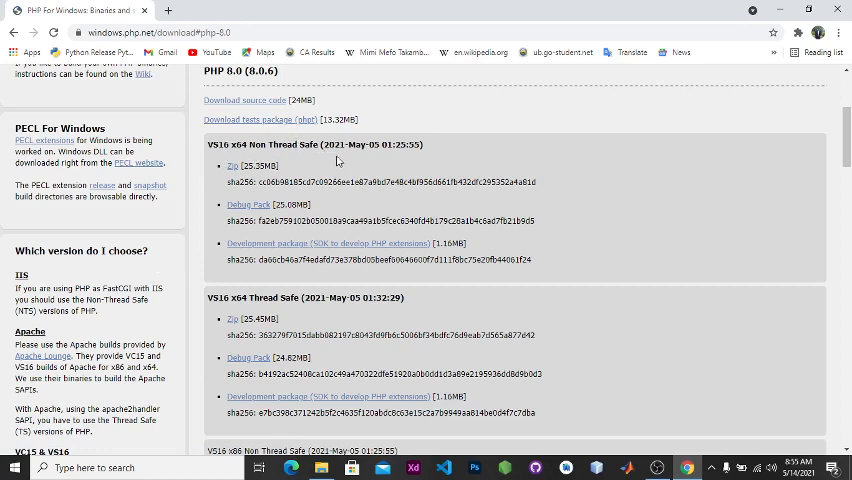
pyautogui.moveTo(233, 166)
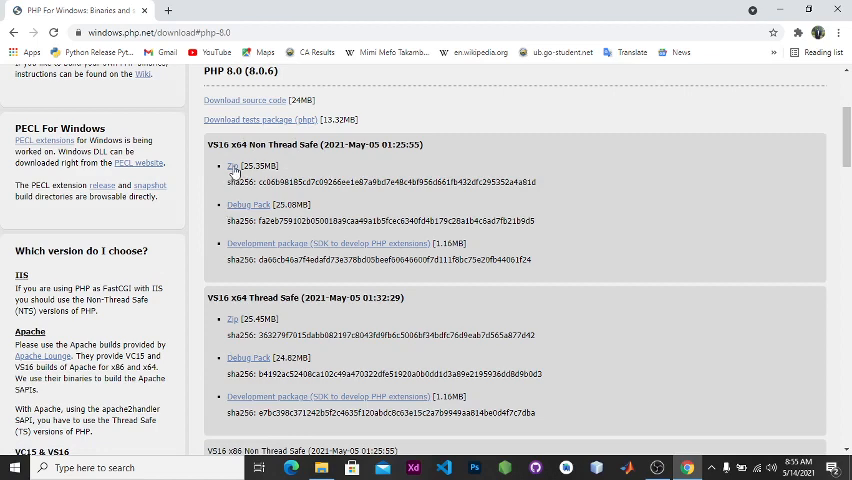
pyautogui.moveTo(233, 166)
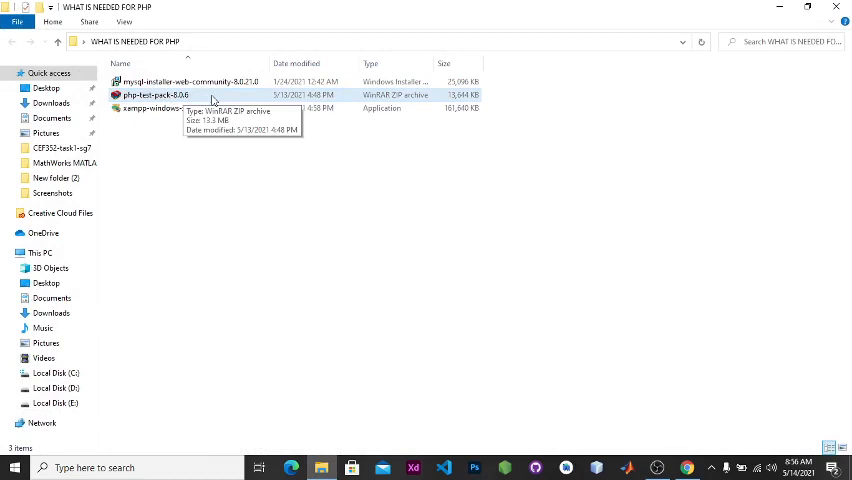
pyautogui.moveTo(776, 9)
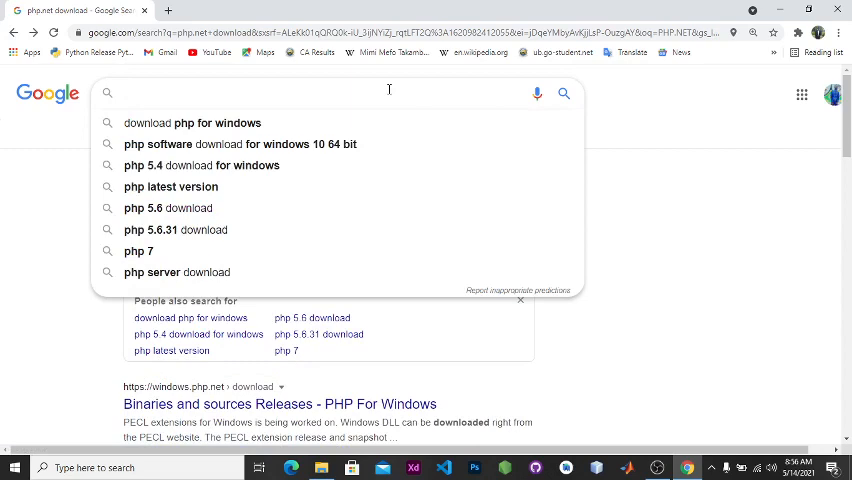
# Type 'Mysq' into Google search, then switch back to the PHP folder
pyautogui.write('Mysq')
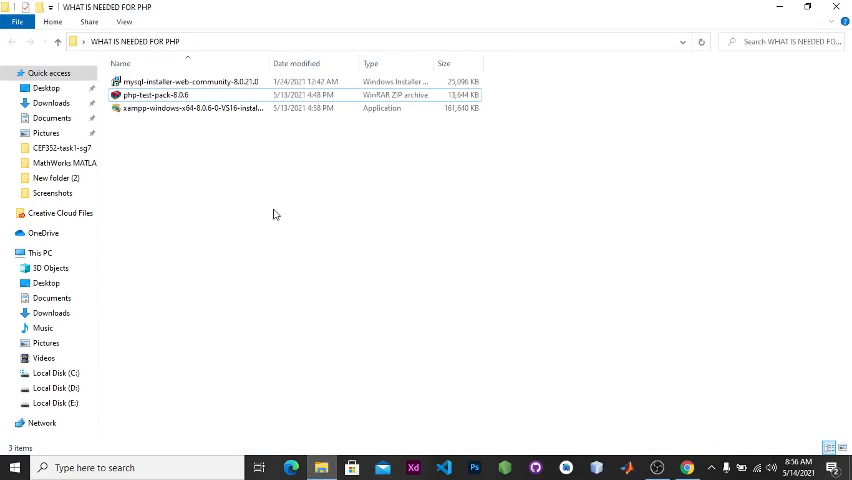
pyautogui.click(190, 81)
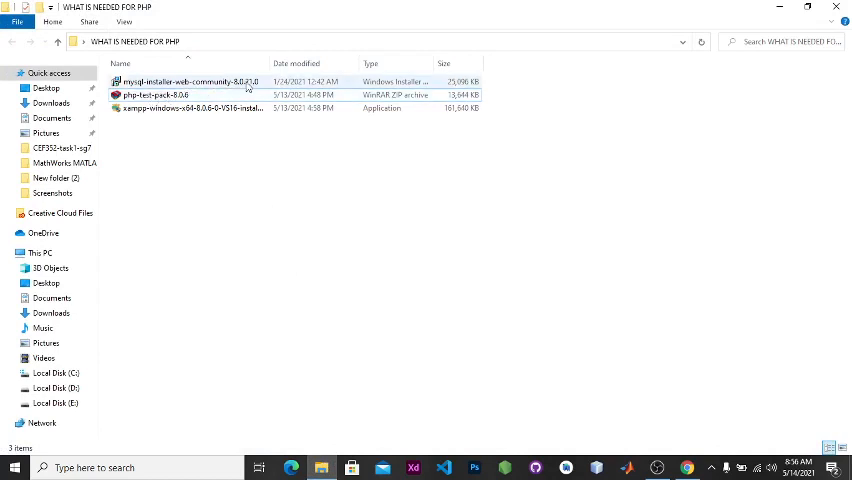
pyautogui.moveTo(188, 81)
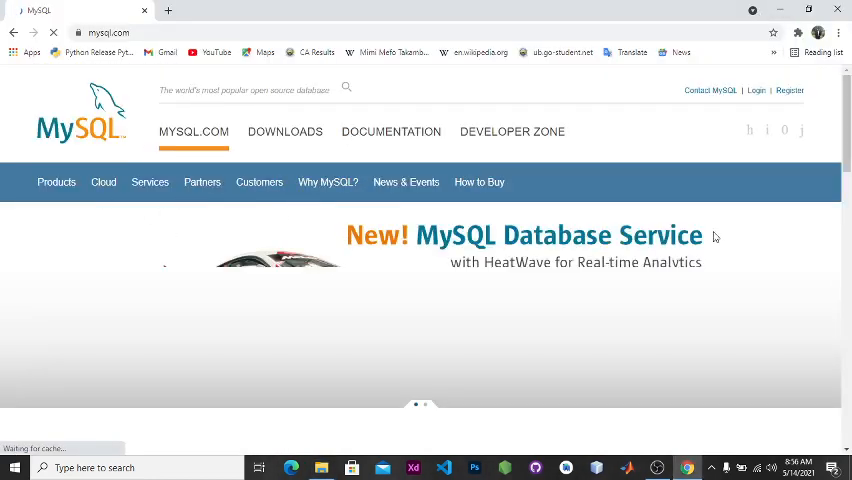
# Open the MySQL Downloads page, then its 'MySQL Community (GPL) Downloads' link
pyautogui.scroll(-3)
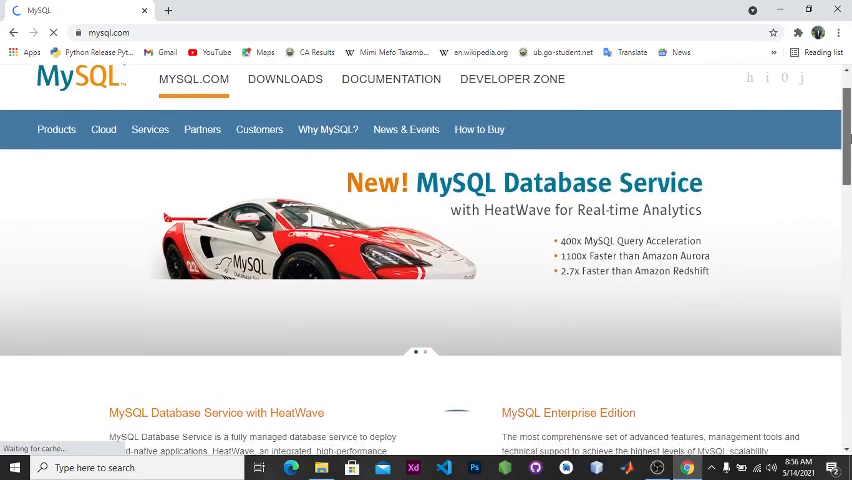
pyautogui.scroll(-3)
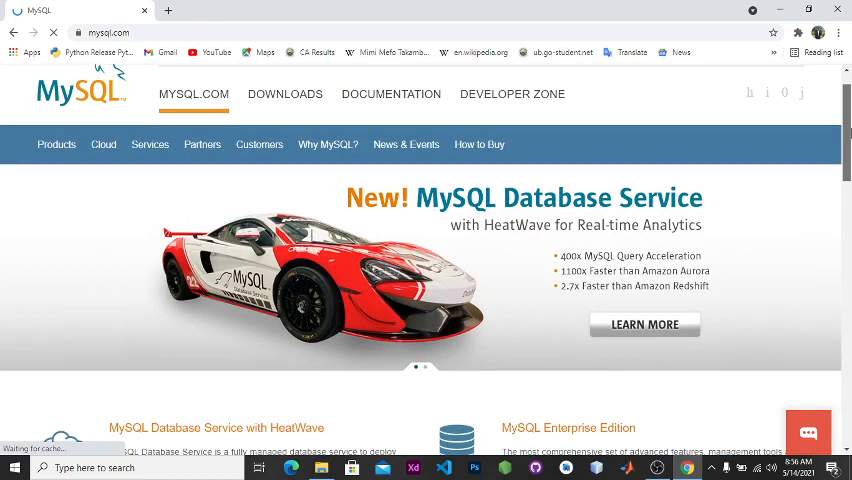
pyautogui.moveTo(285, 94)
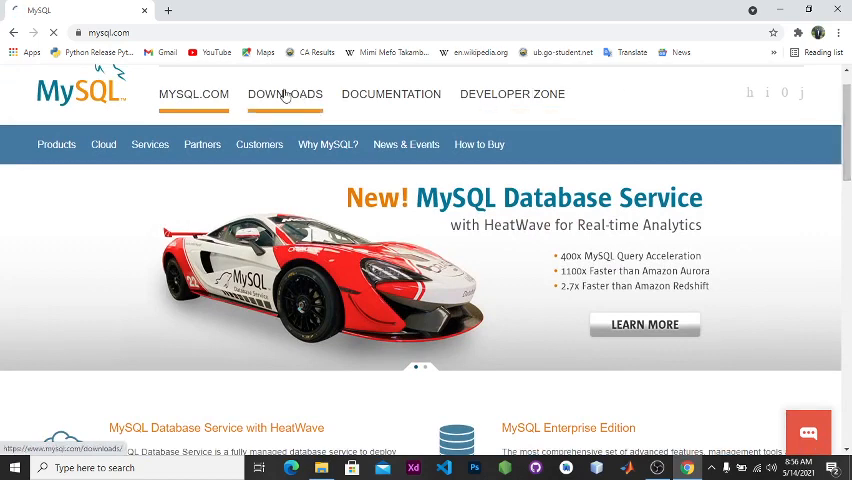
pyautogui.click(285, 93)
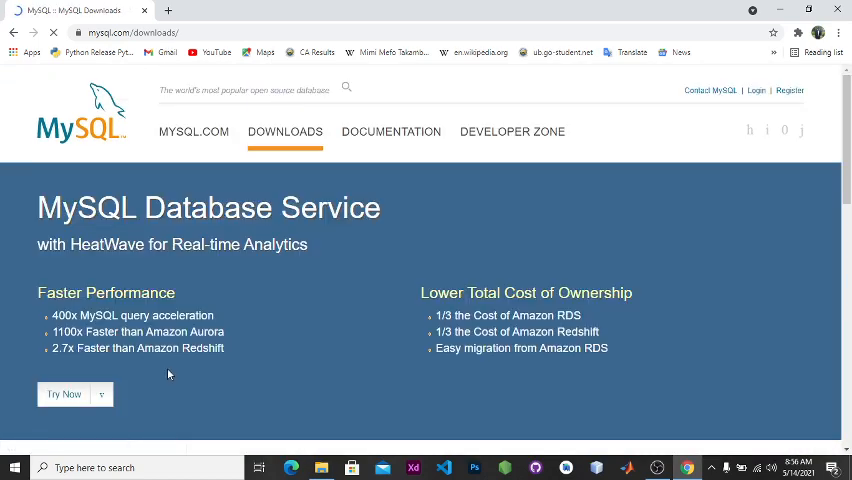
pyautogui.scroll(-3)
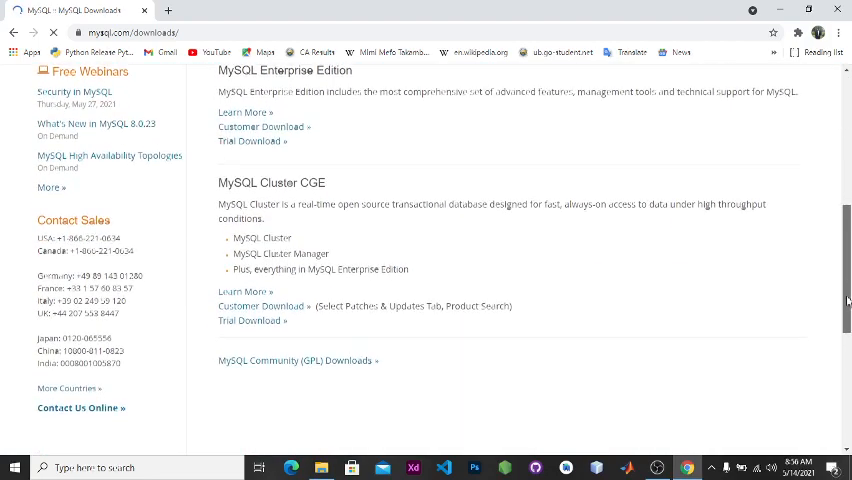
pyautogui.scroll(-3)
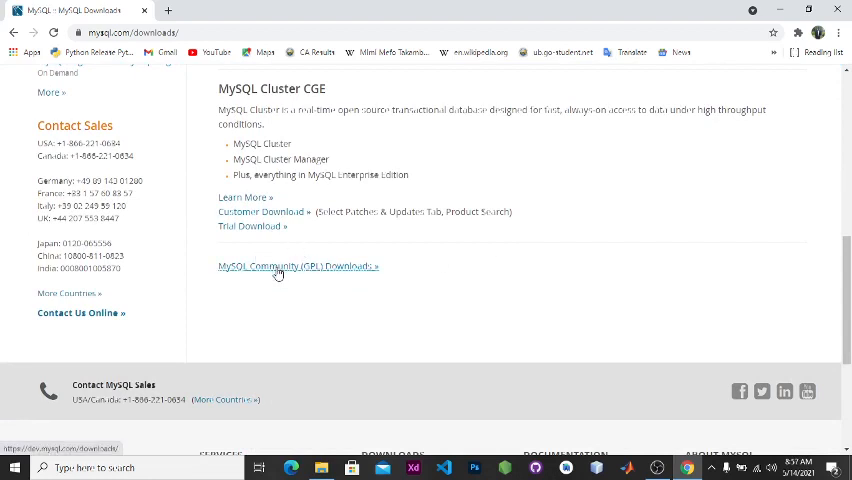
pyautogui.click(297, 266)
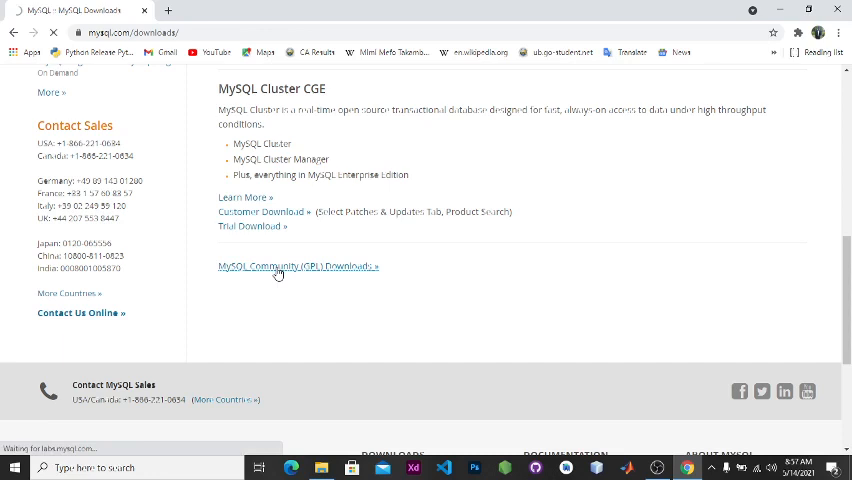
pyautogui.click(297, 266)
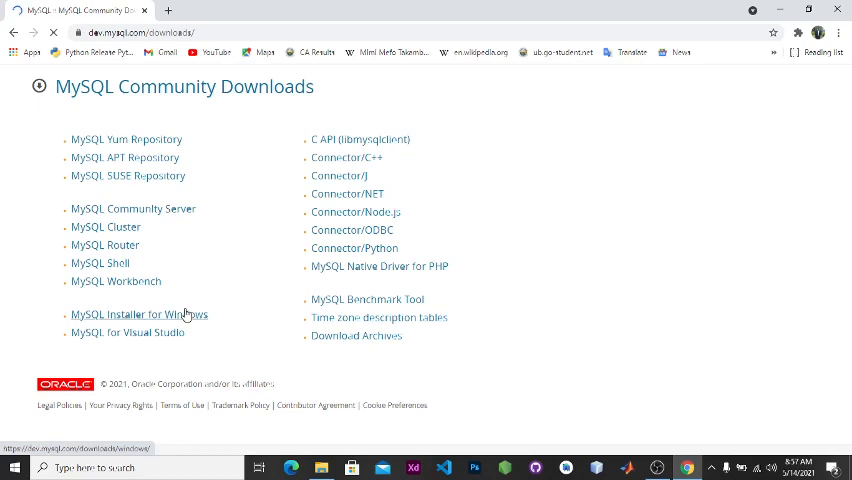
# Open MySQL Installer for Windows and select Microsoft Windows as the operating system
pyautogui.click(139, 314)
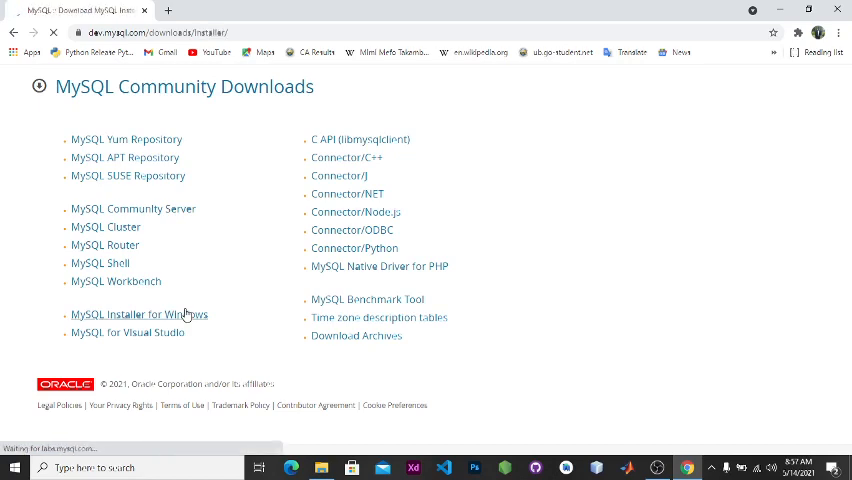
pyautogui.click(139, 314)
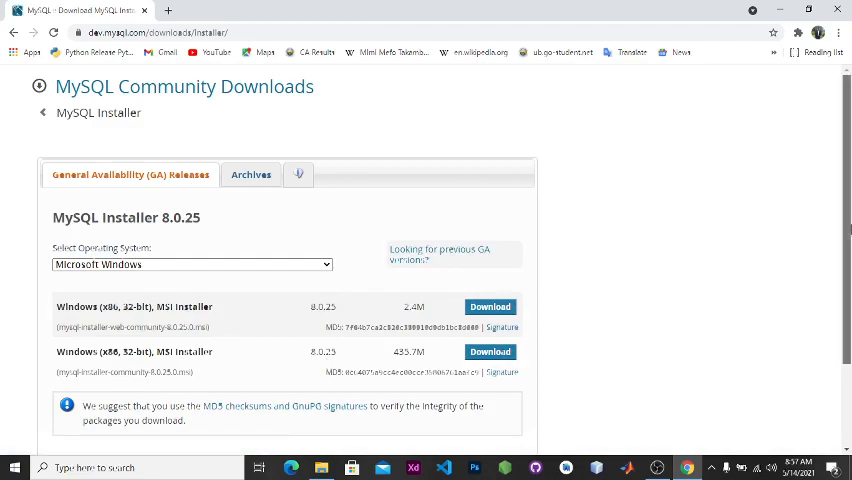
pyautogui.scroll(-3)
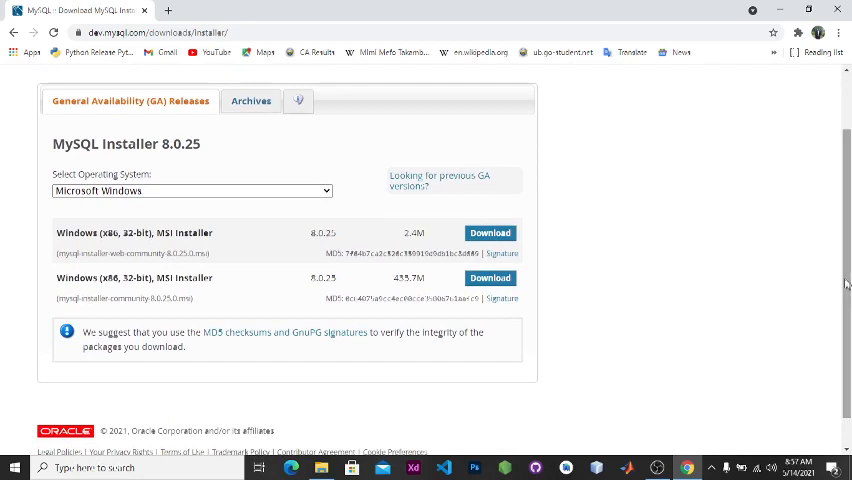
pyautogui.click(190, 190)
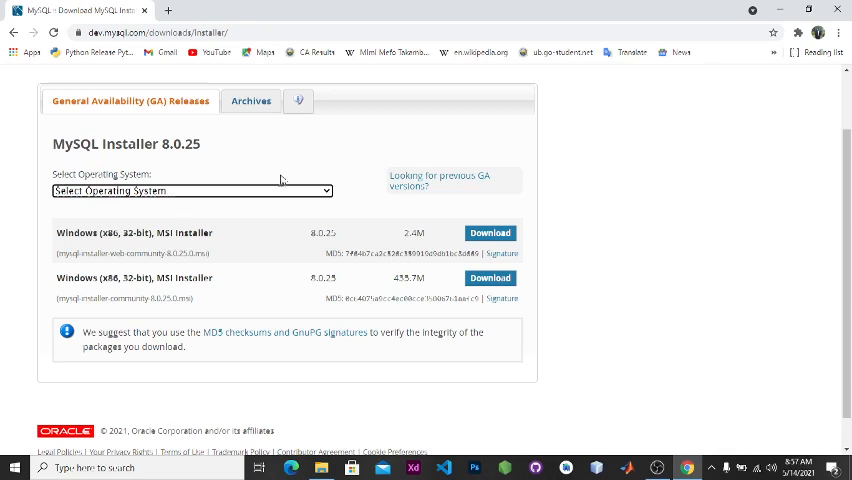
pyautogui.click(190, 190)
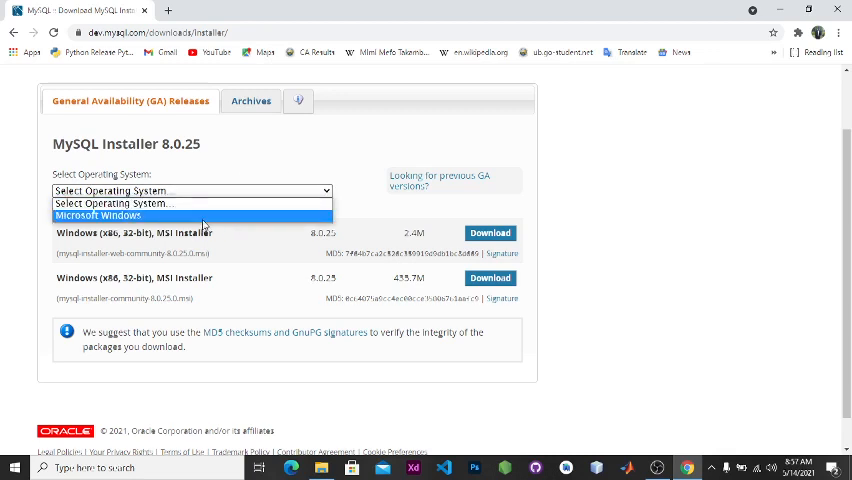
pyautogui.click(98, 216)
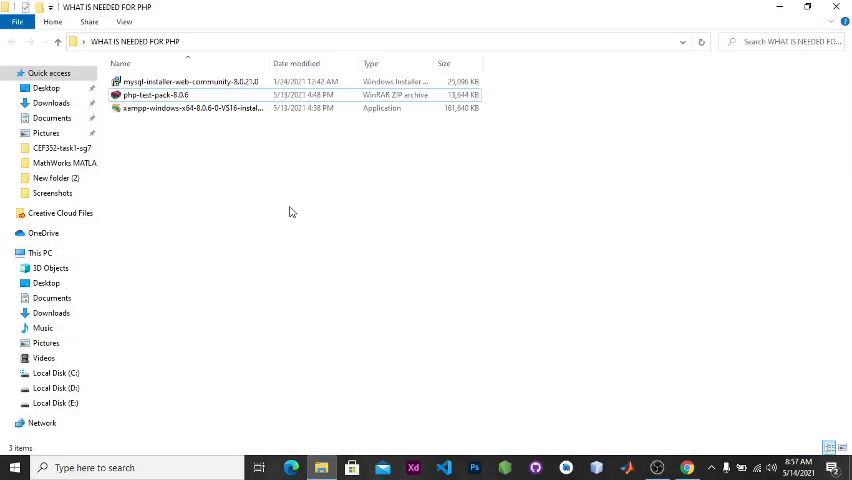
# Launch the xampp-windows-x64 installer from the WHAT IS NEEDED FOR PHP folder
pyautogui.click(190, 108)
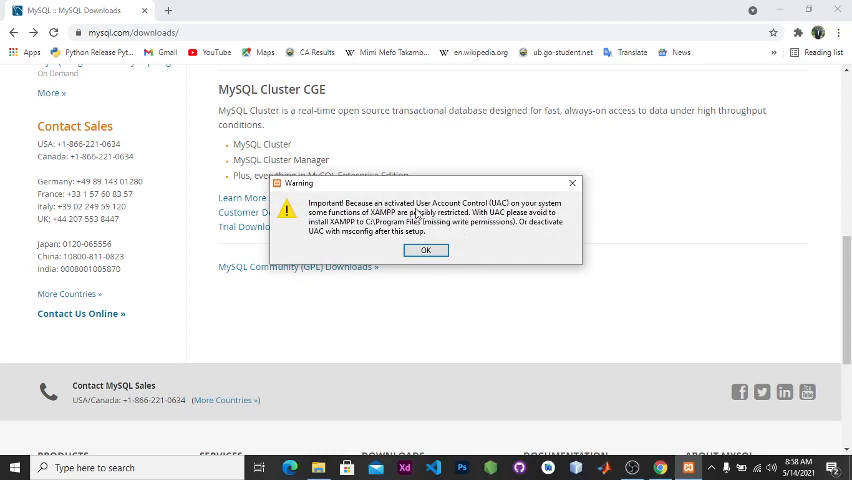
pyautogui.moveTo(432, 216)
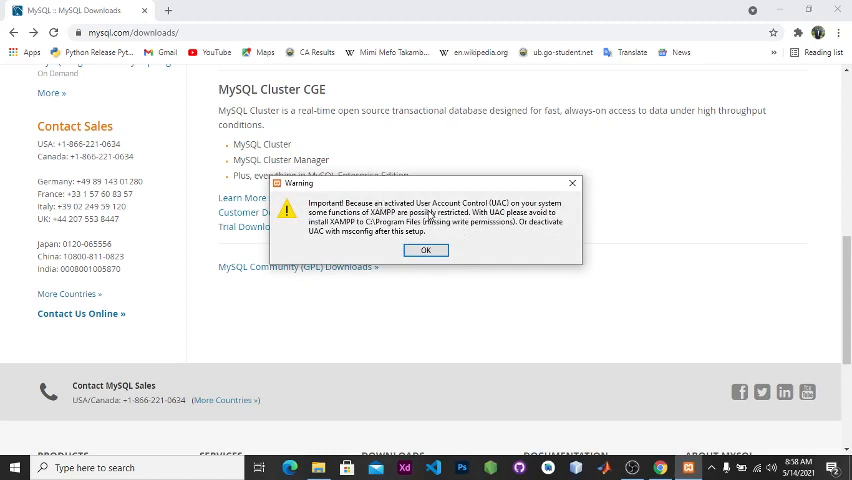
pyautogui.moveTo(447, 224)
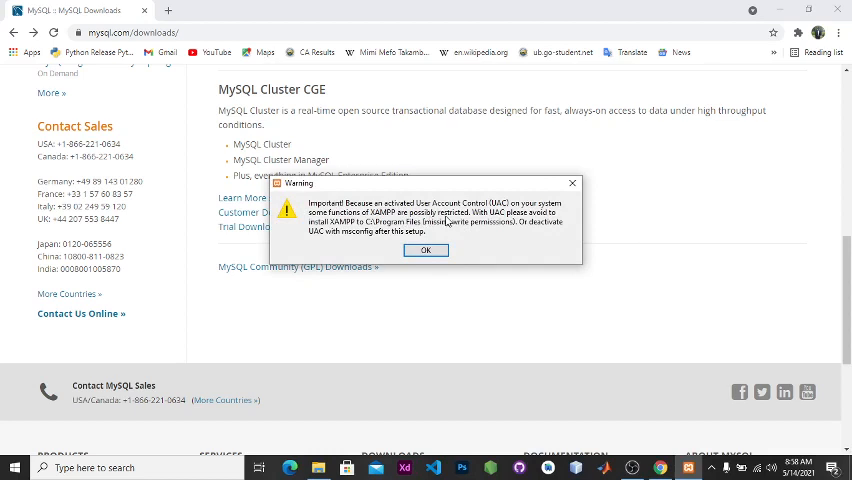
# Dismiss the UAC warning and accept the welcome, C:\xampp folder and Bitnami pages
pyautogui.click(425, 250)
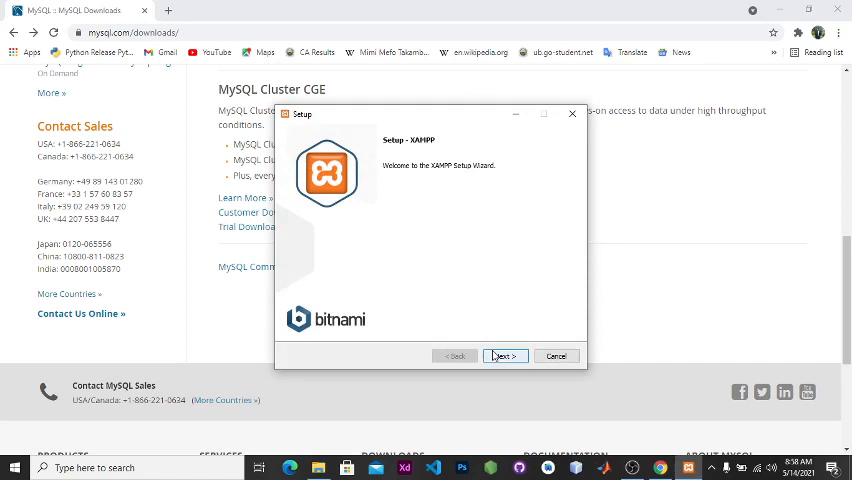
pyautogui.click(504, 356)
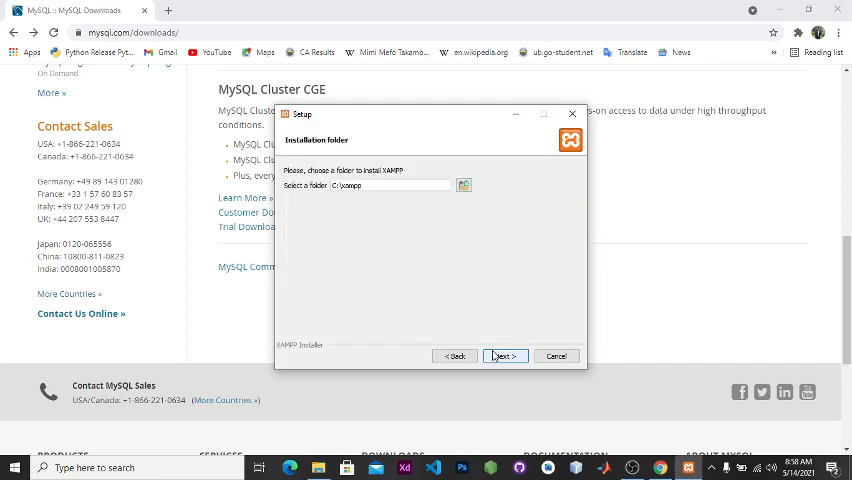
pyautogui.click(504, 356)
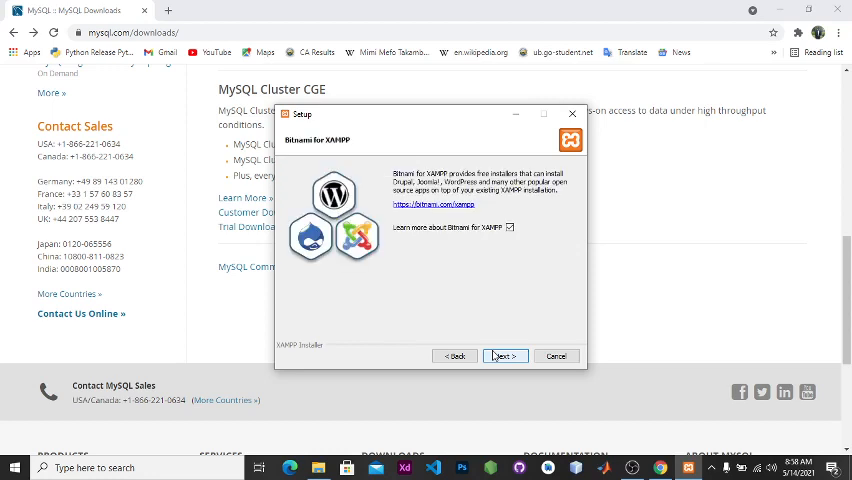
pyautogui.click(505, 356)
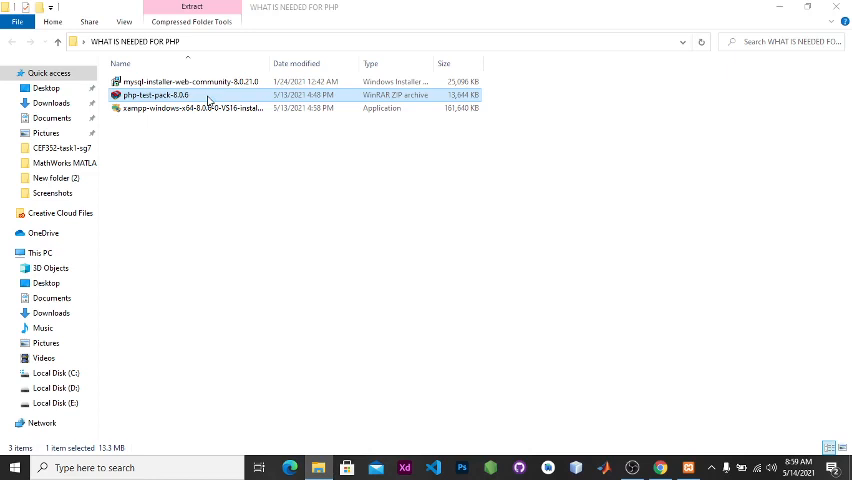
pyautogui.doubleClick(155, 94)
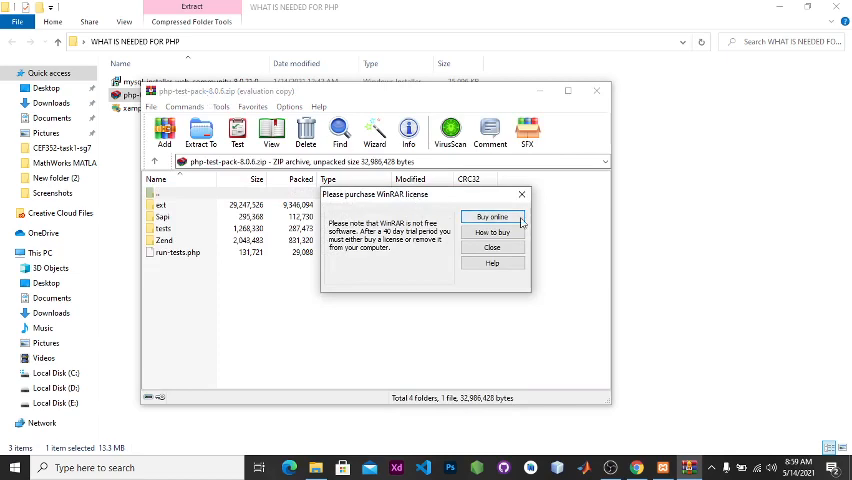
pyautogui.click(491, 247)
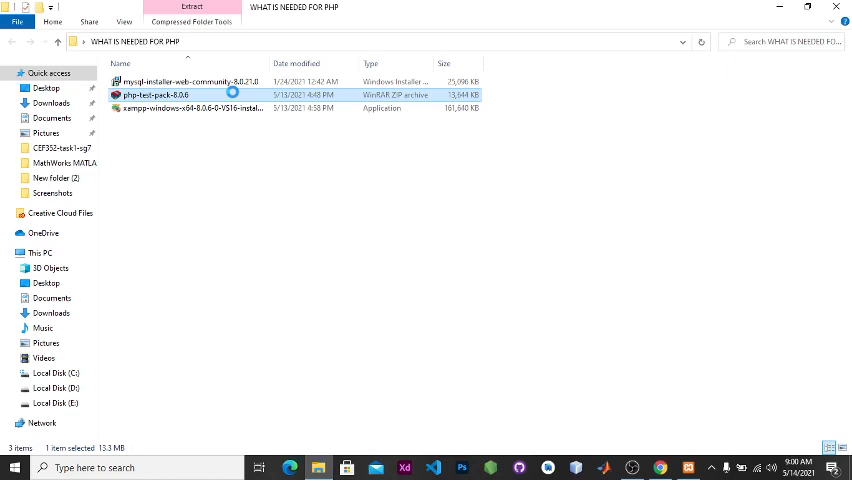
# Extract php-test-pack-8.0.6 with WinRAR from its context menu
pyautogui.rightClick(155, 94)
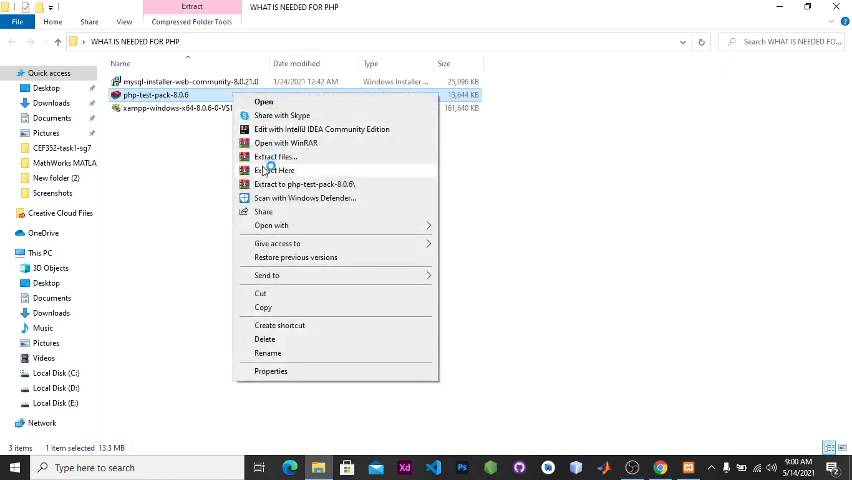
pyautogui.click(272, 170)
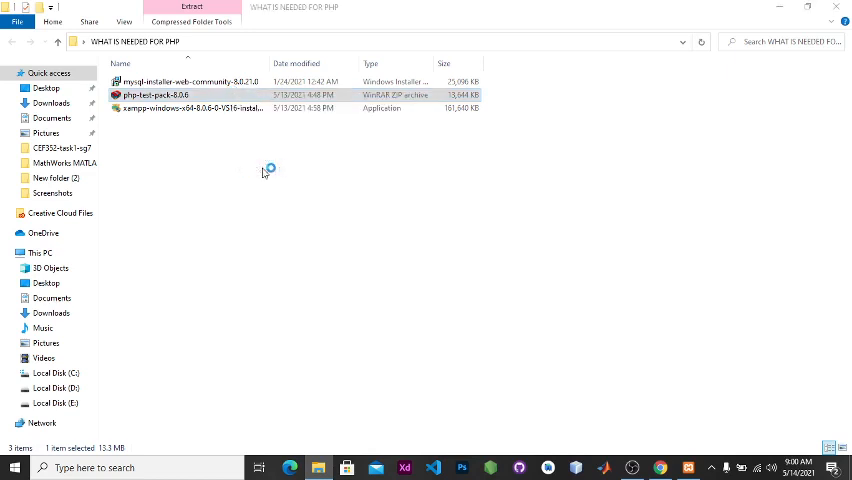
pyautogui.click(191, 10)
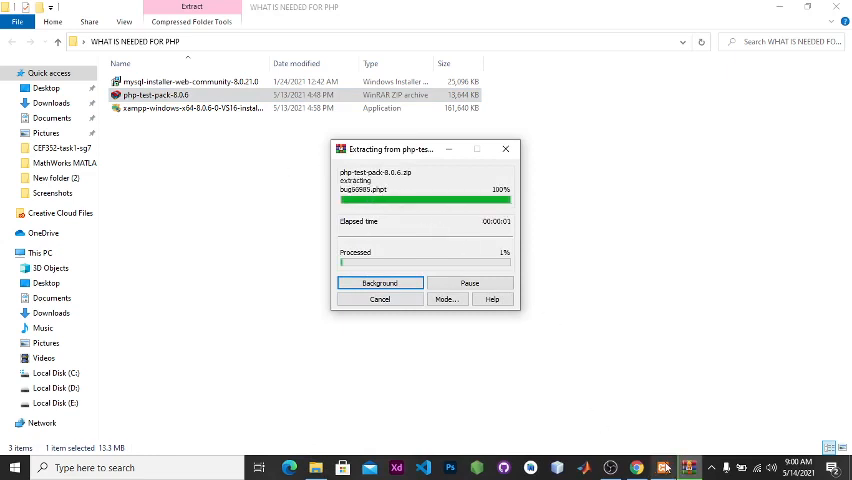